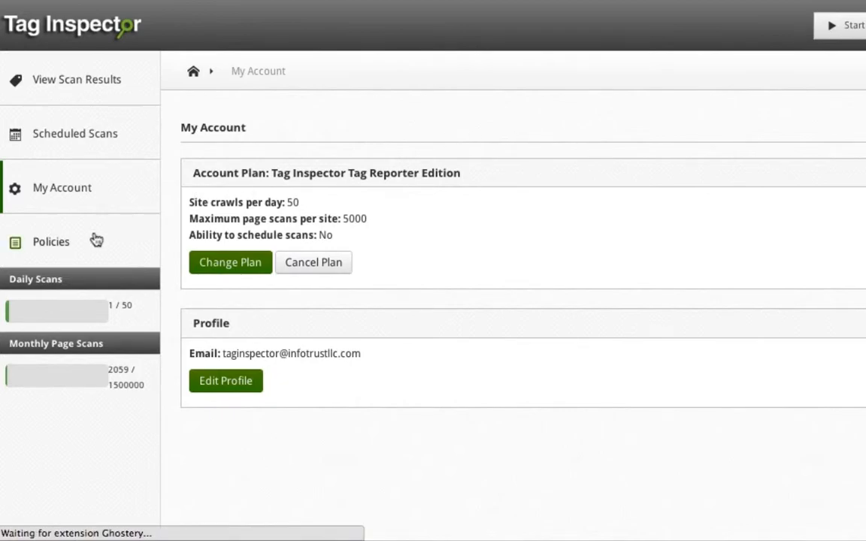
Start a blank new policy from the Policies list, whitelist type by default.
click(51, 241)
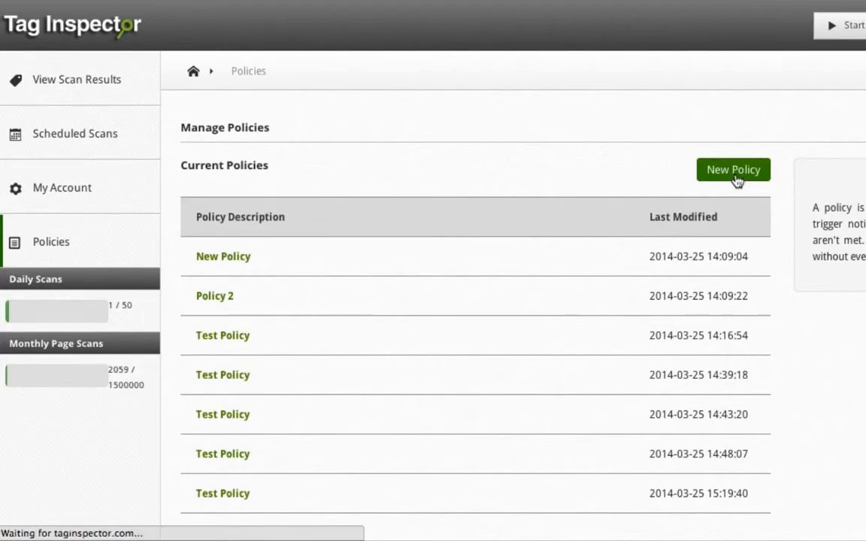
click(734, 169)
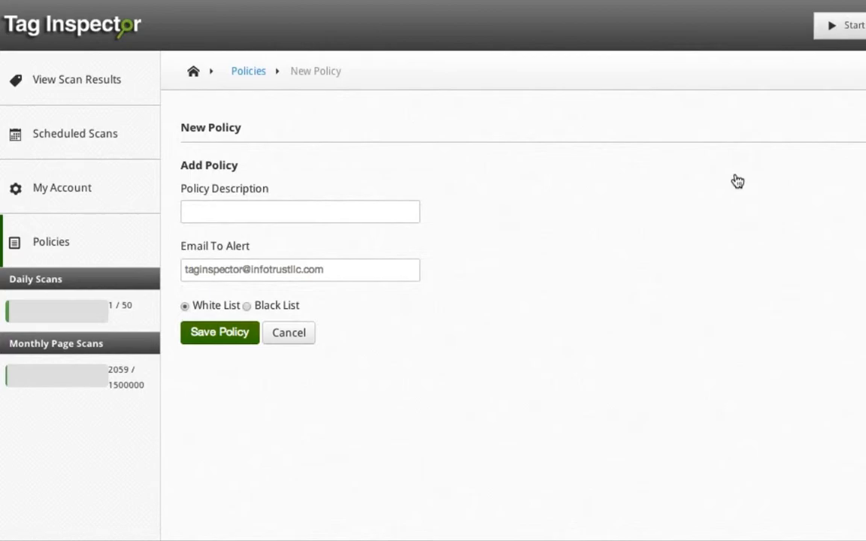
mouse_move(710, 174)
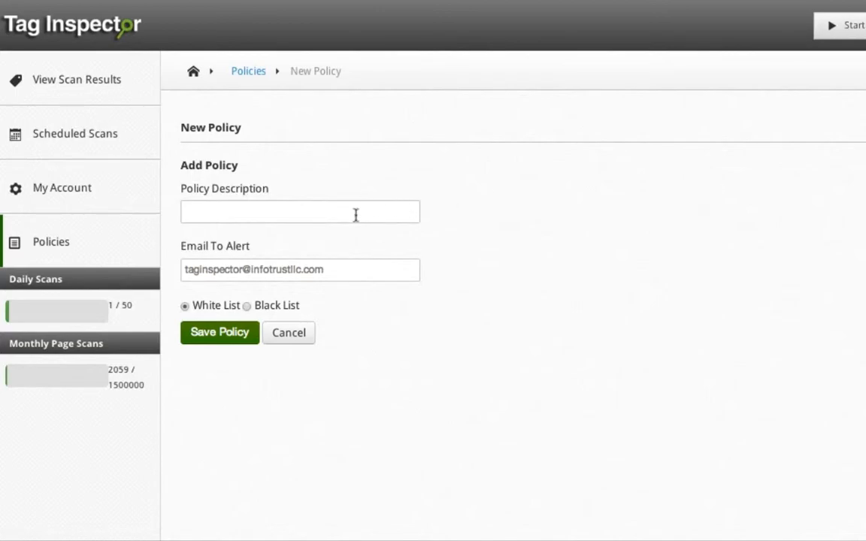
Name the policy 'Test Policy', keep White List, and save it.
text(Test Policy)
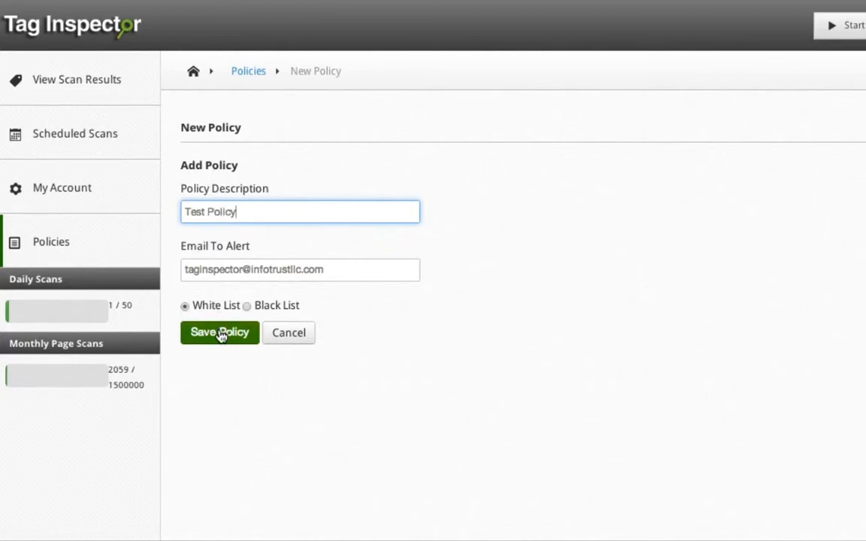
click(220, 332)
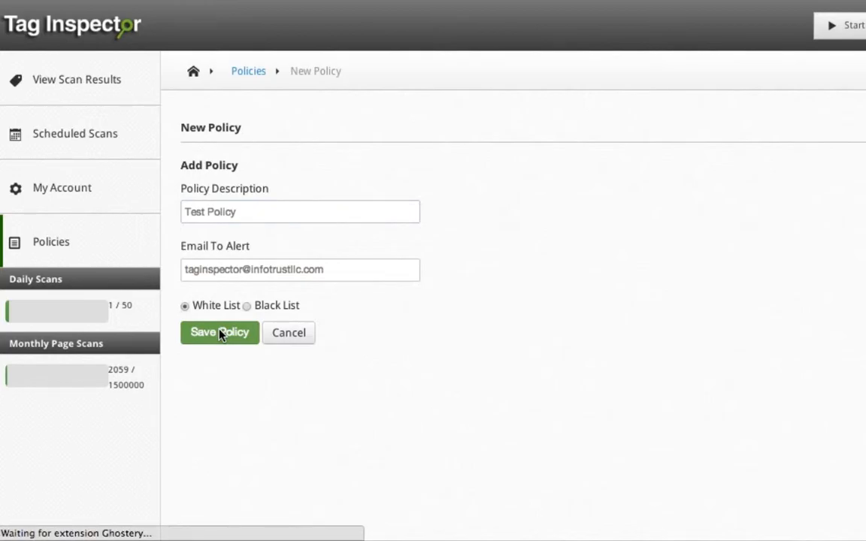
click(220, 333)
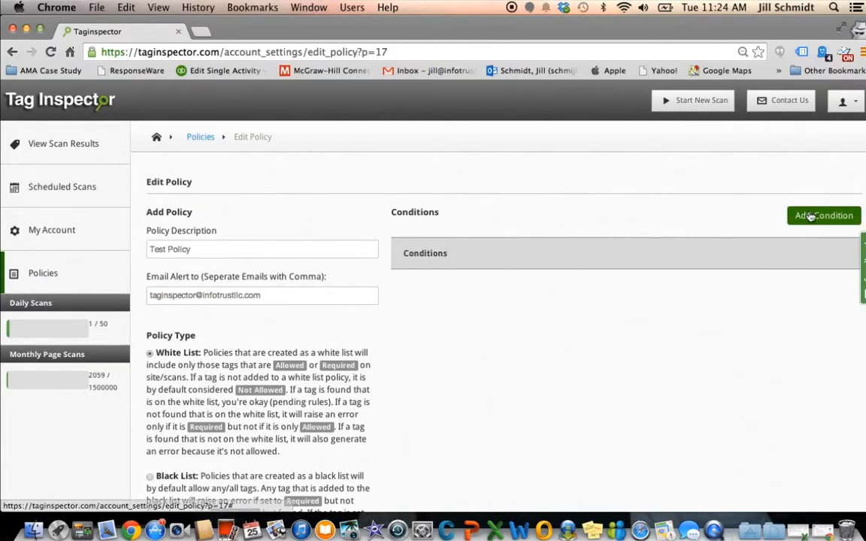
Add a 1000mercis condition with a first rule URL Matches Regex .*.
click(824, 217)
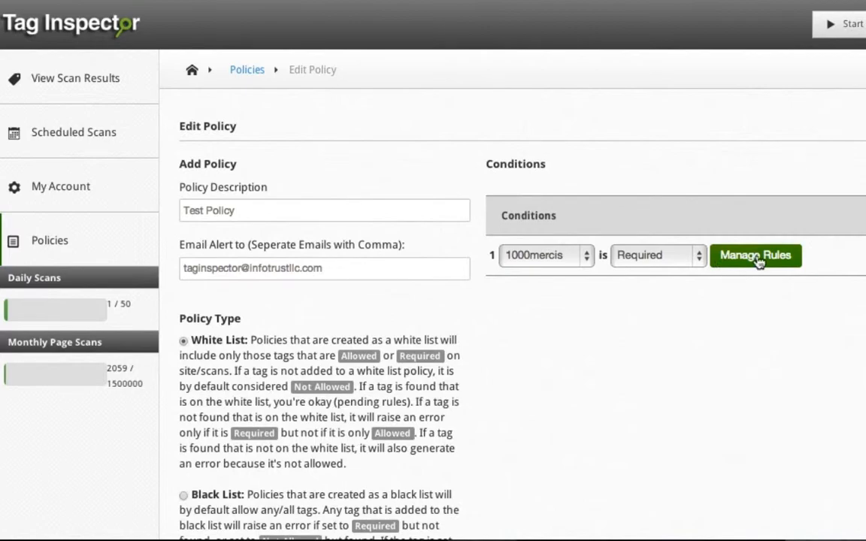
click(755, 255)
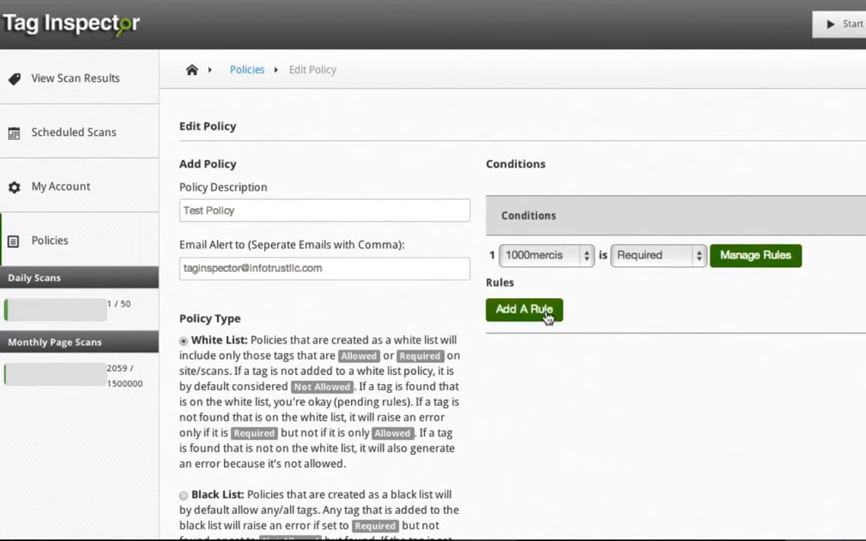
click(524, 310)
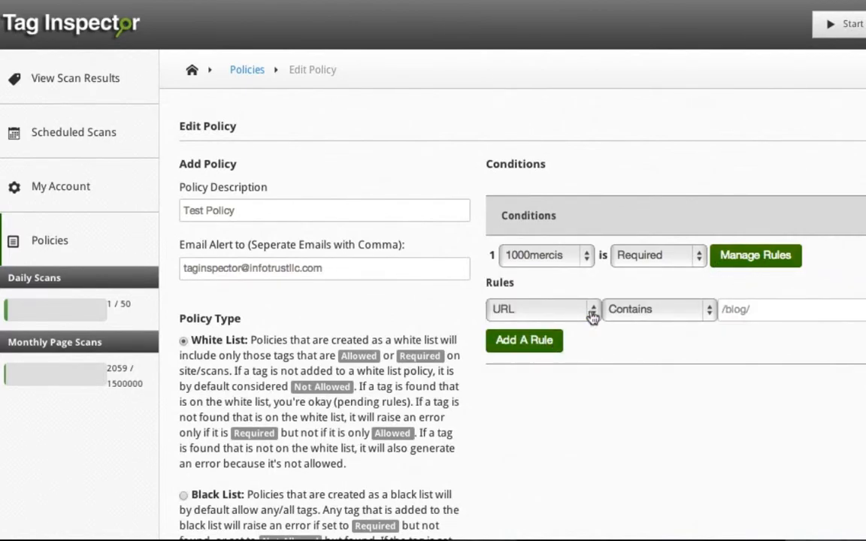
click(654, 309)
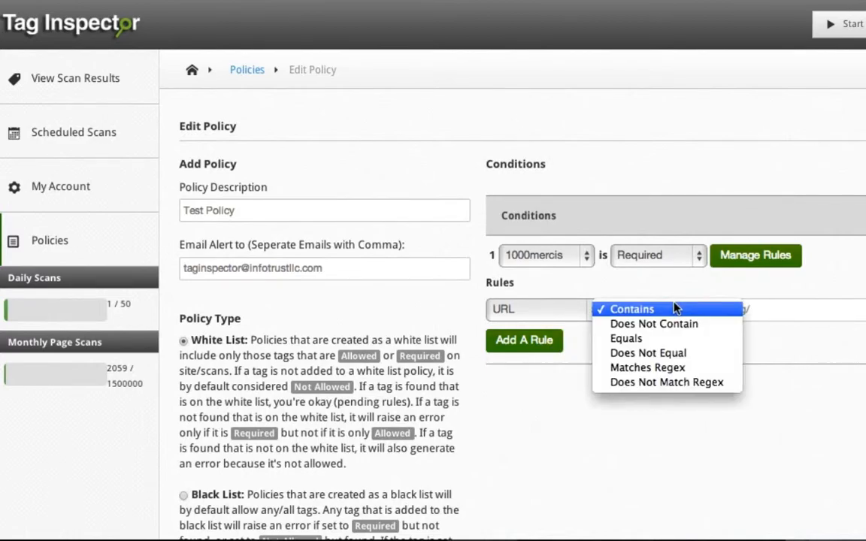
click(647, 367)
text(.*)
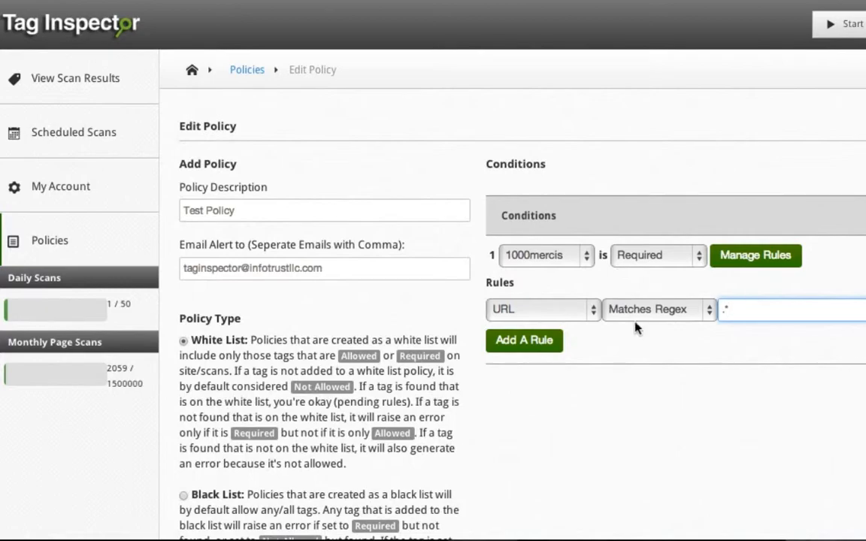
Add a second rule Tag Loaded Through 24/7 Media under the condition.
click(524, 340)
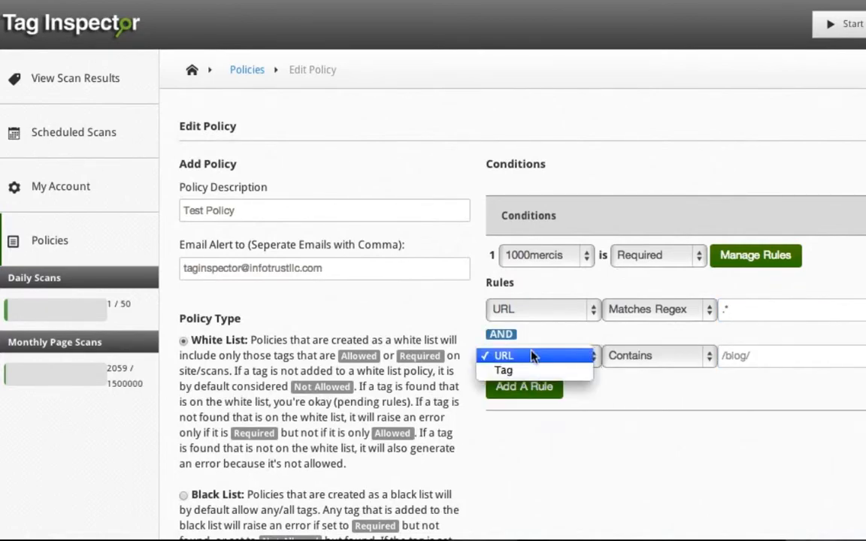
click(502, 370)
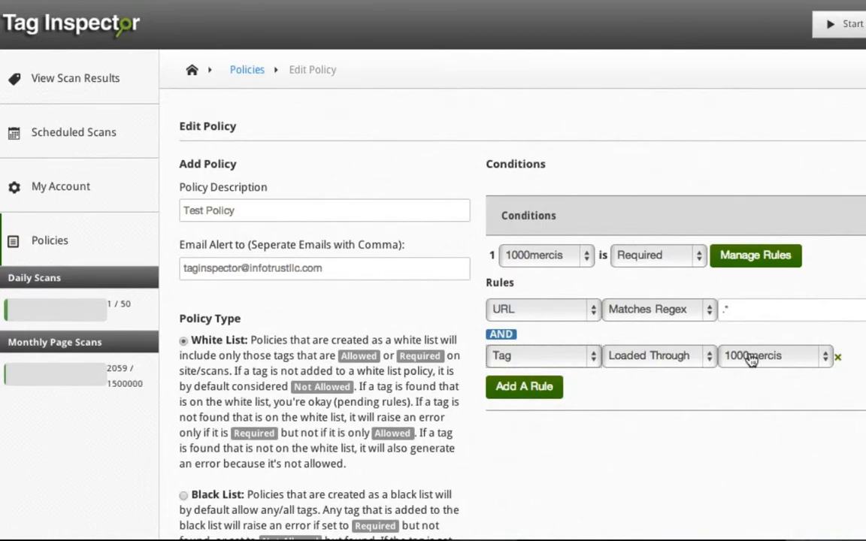
click(775, 354)
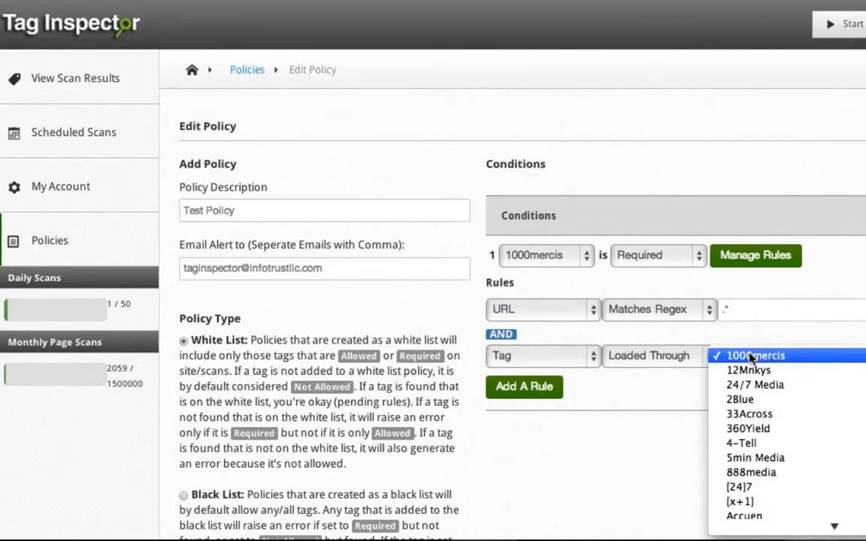
click(755, 386)
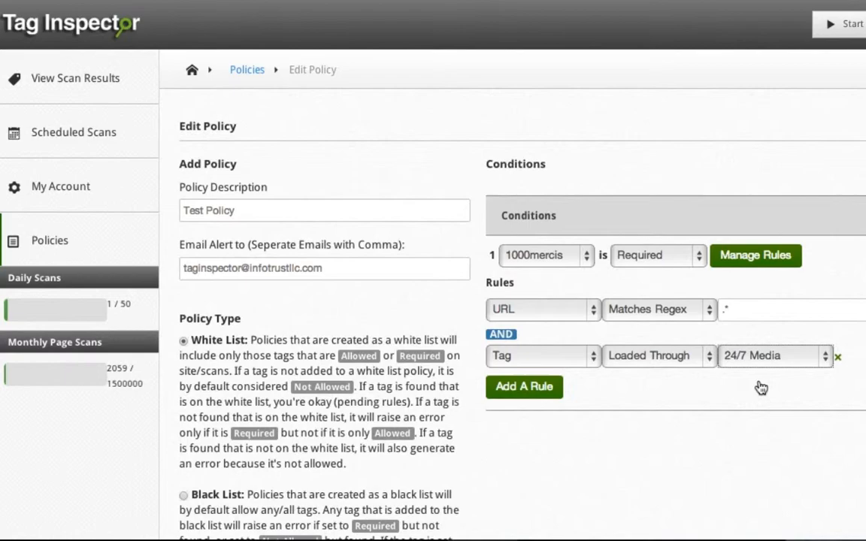
mouse_move(758, 391)
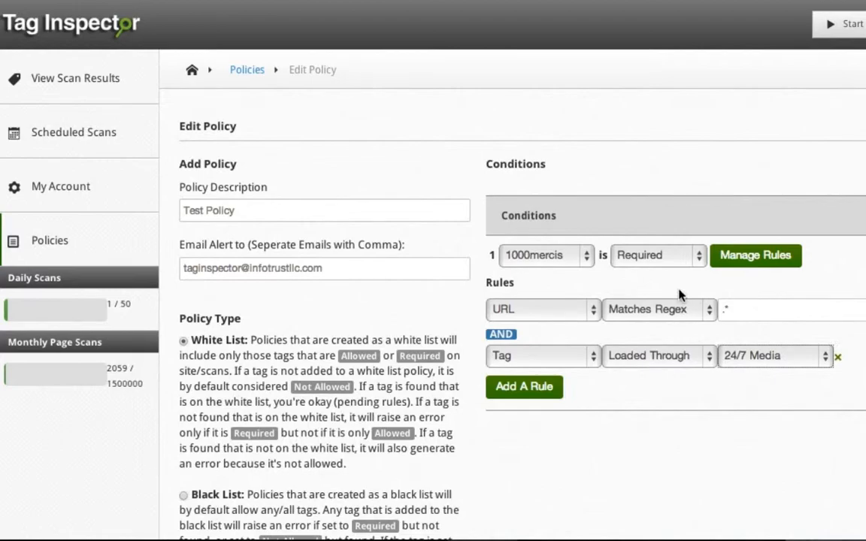
click(655, 256)
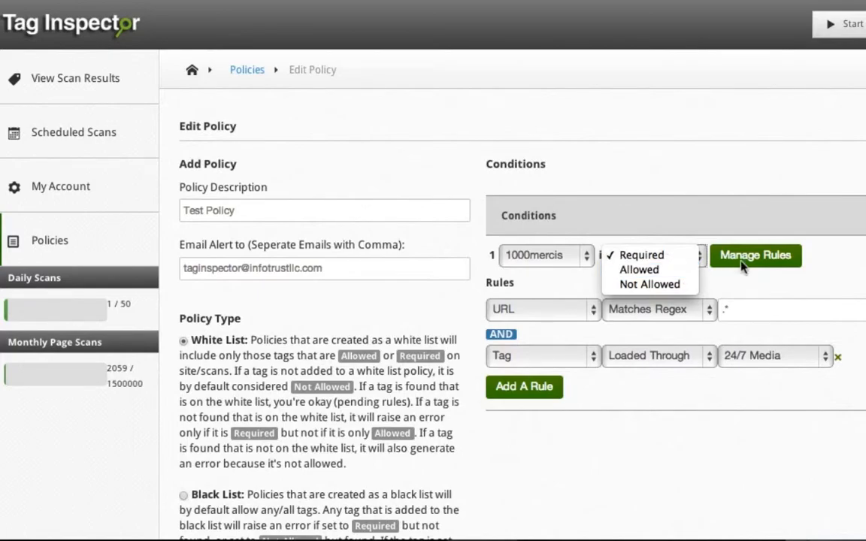
click(641, 255)
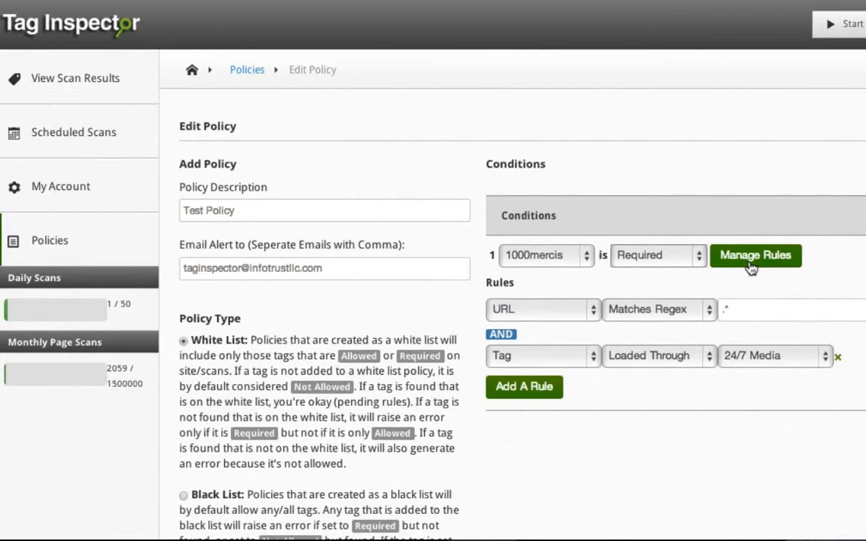
click(542, 310)
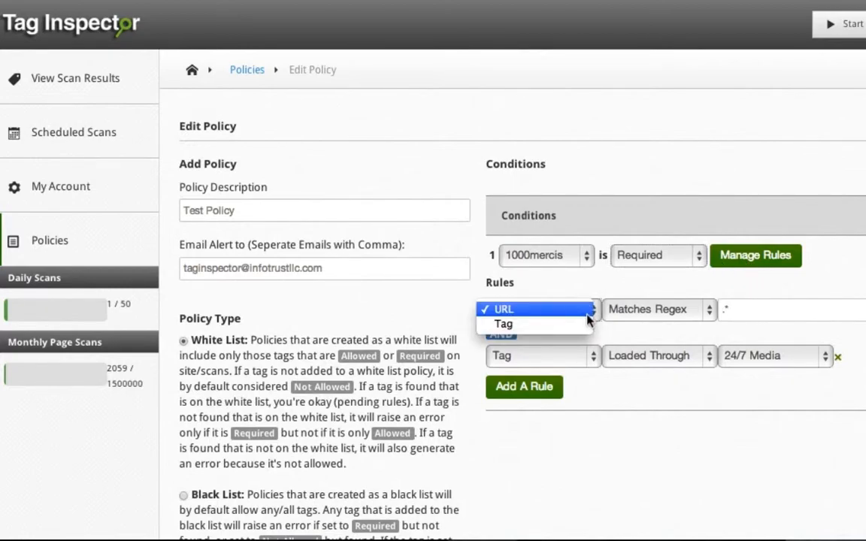
click(504, 309)
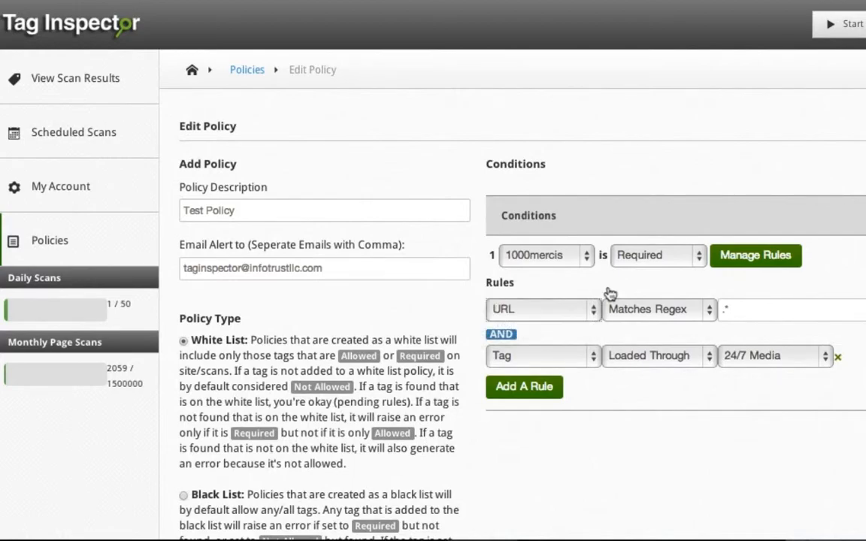
mouse_move(653, 321)
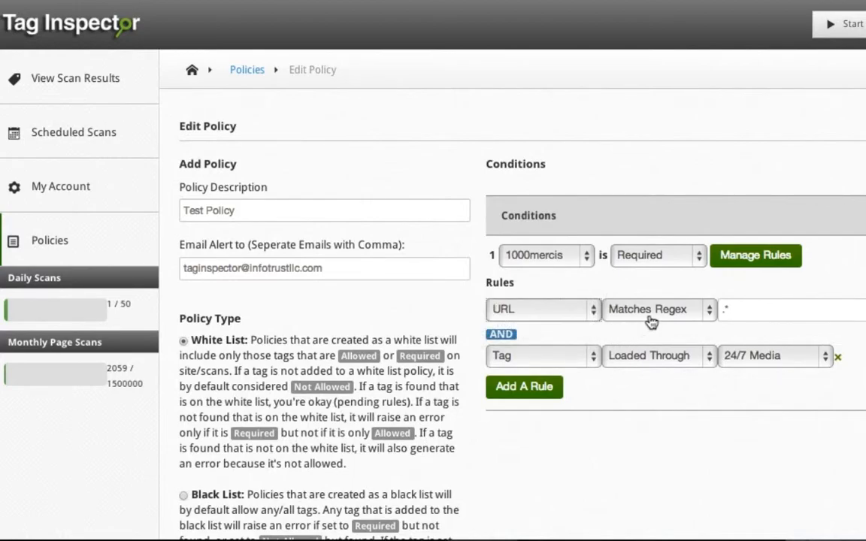
click(654, 310)
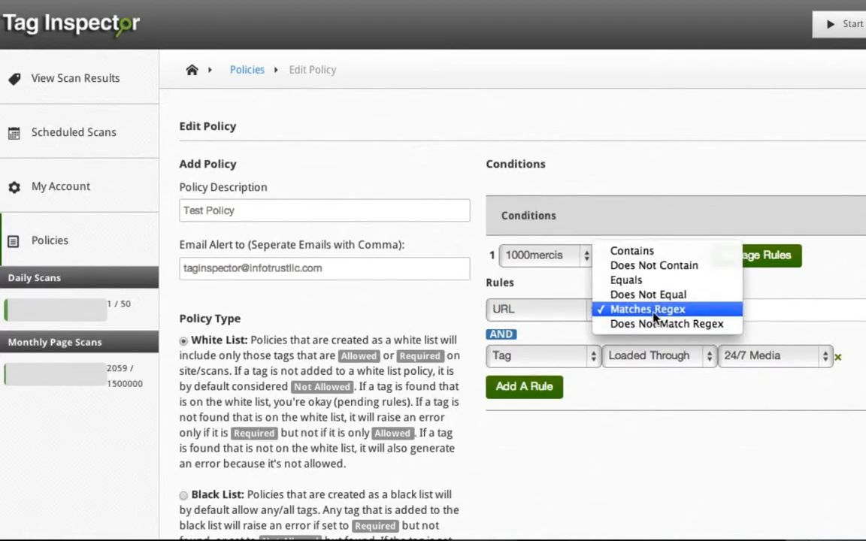
mouse_move(668, 323)
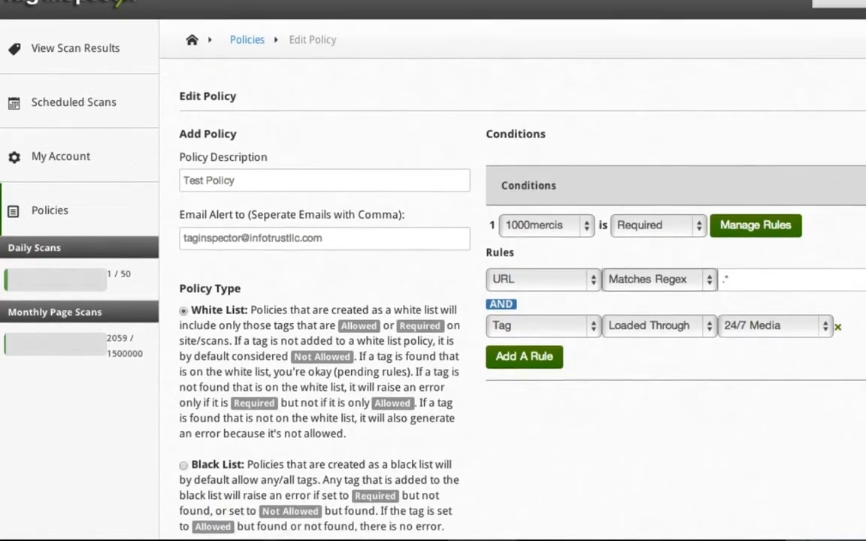
Launch the Start New Scan wizard at its Enter Site step.
scroll(down, 3)
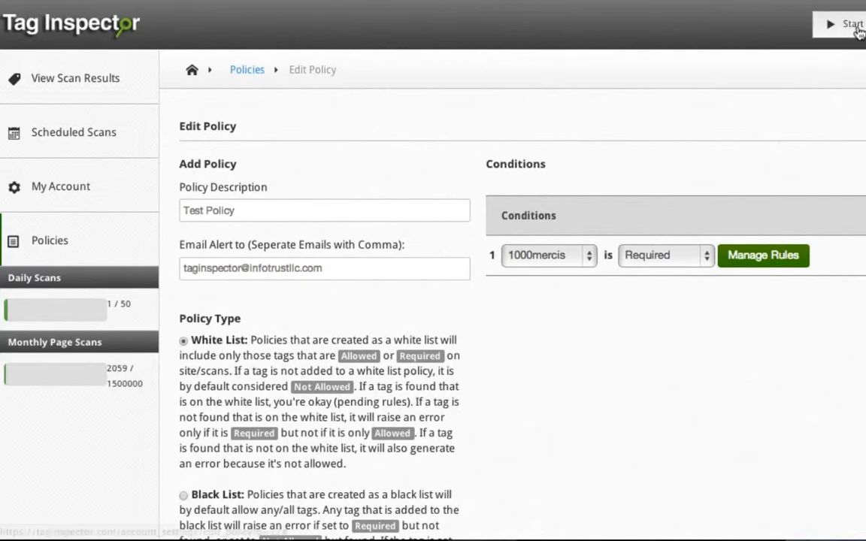
click(851, 24)
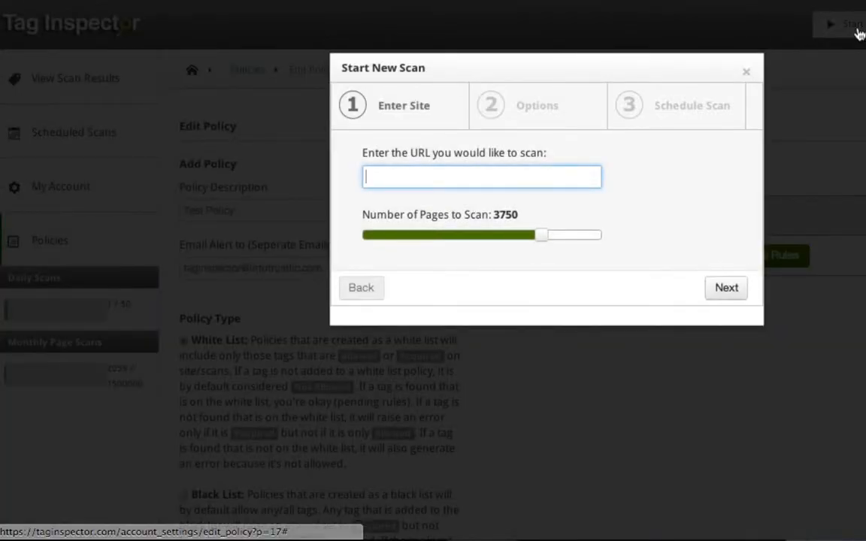
Enter infotrustllc.com as the site and apply Test Policy to the scan.
text(infotrustllc.com)
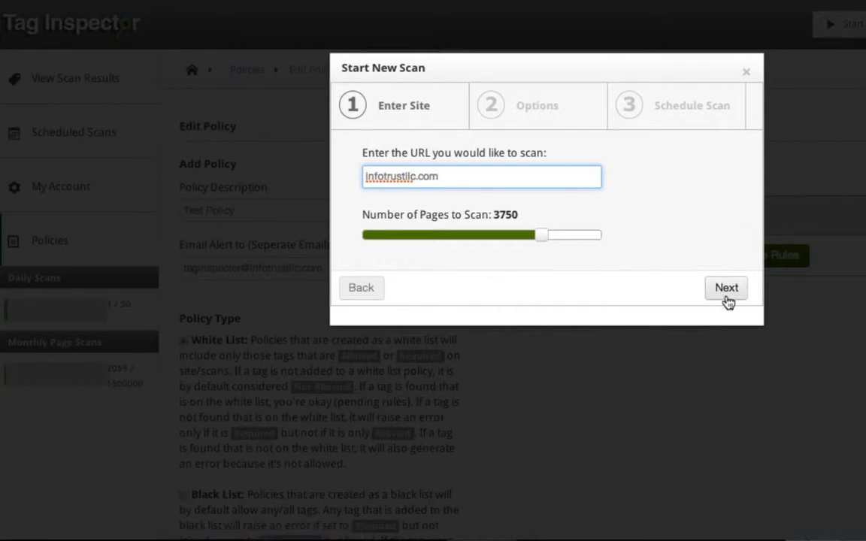
click(725, 287)
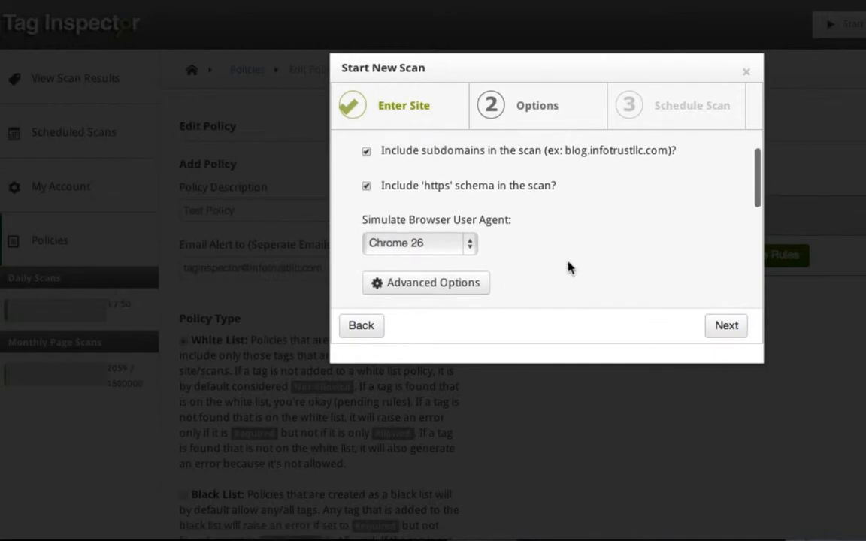
click(418, 195)
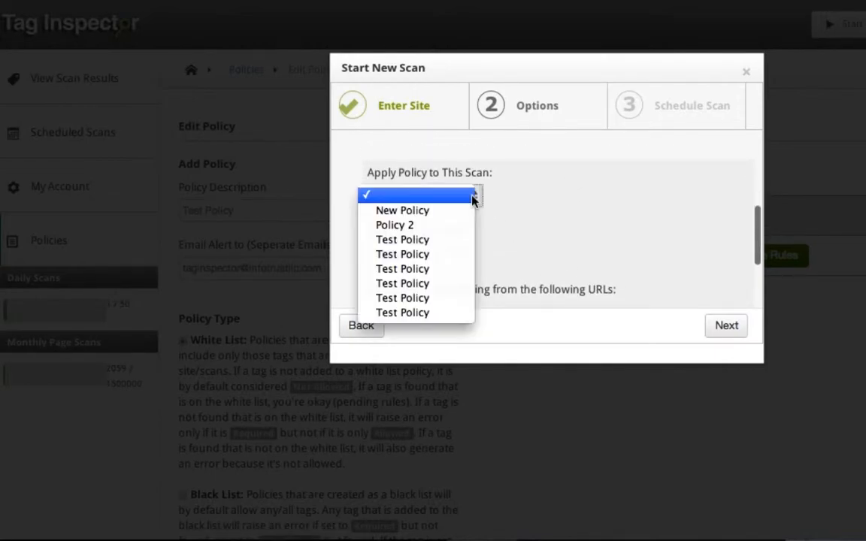
click(403, 195)
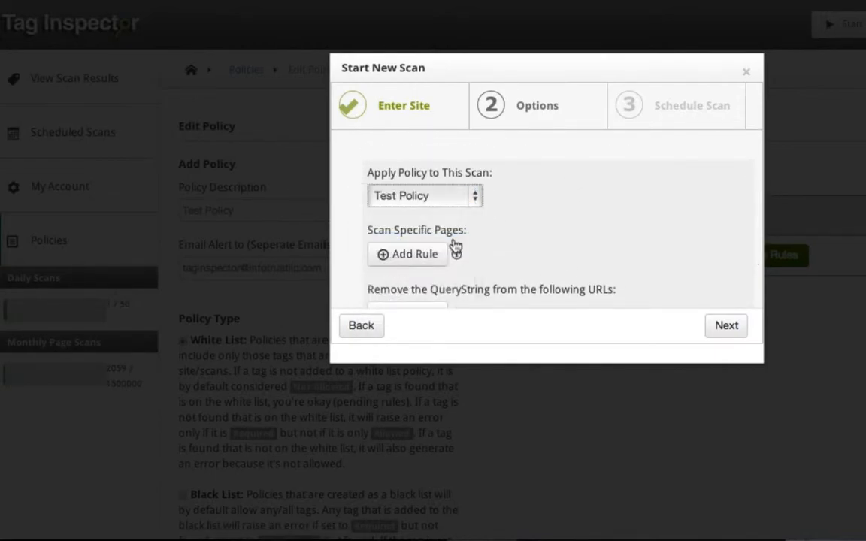
Keep the Once schedule and begin the scan.
scroll(down, 3)
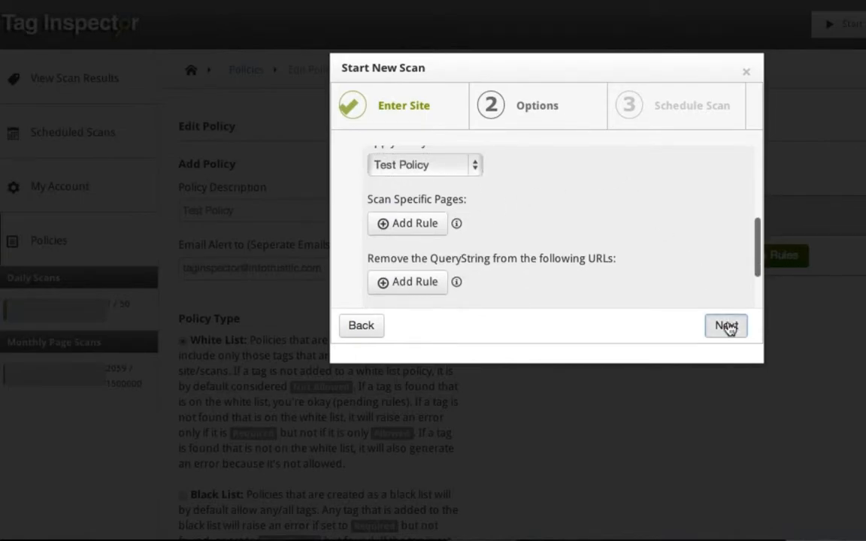
click(725, 325)
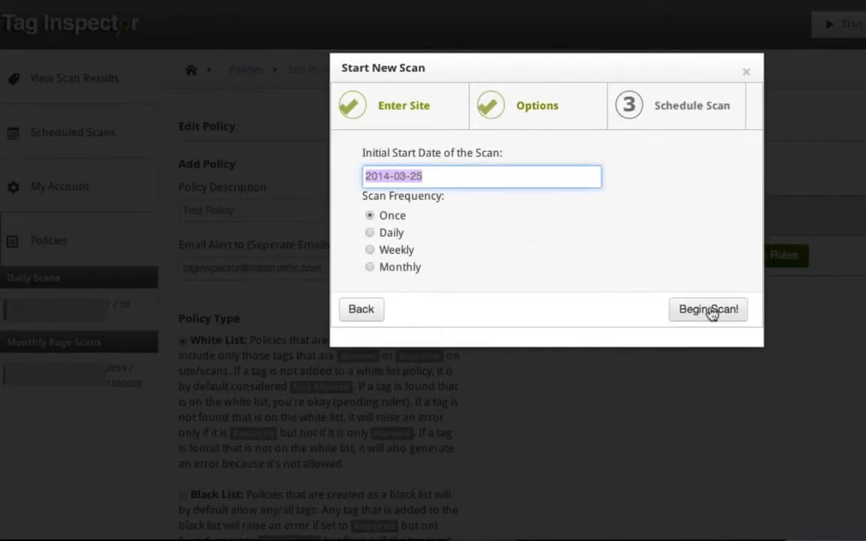
click(707, 310)
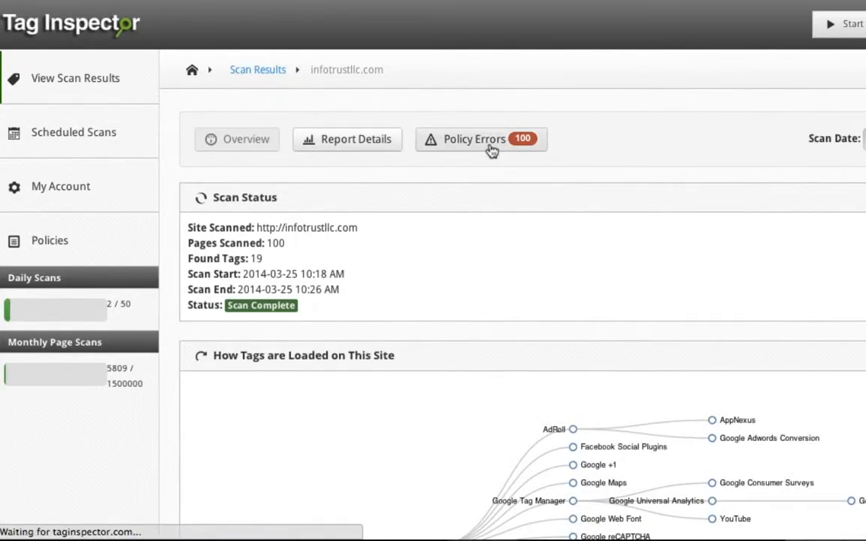
Show the scan's 100 policy errors for missing Google Analytics tags.
click(482, 139)
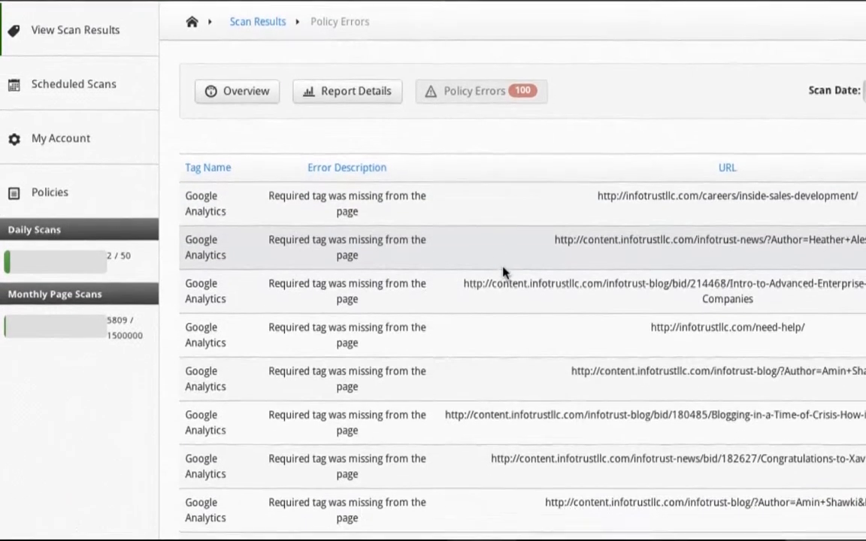